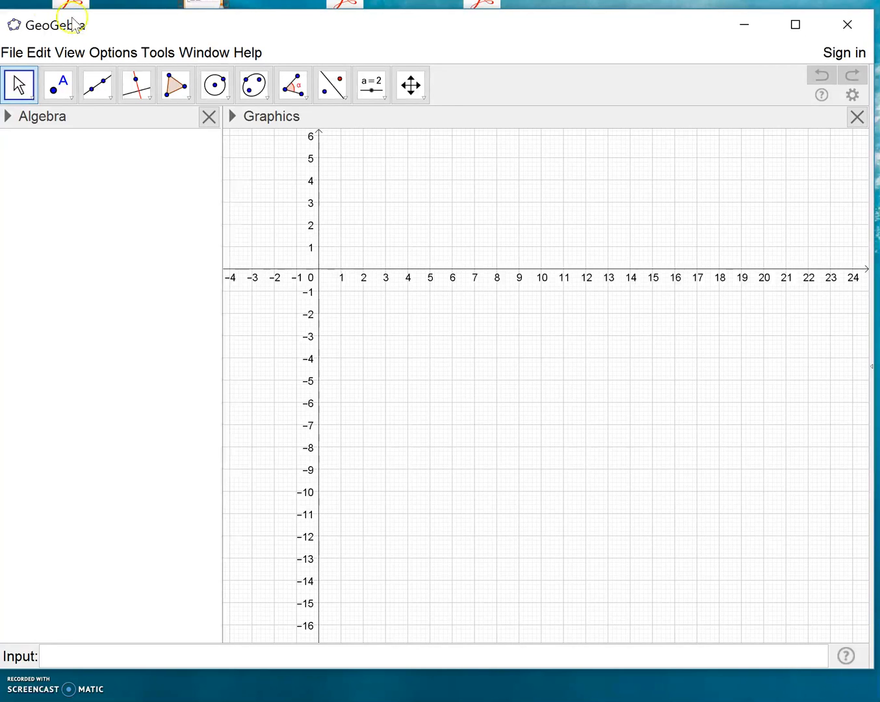
mouse_move(117, 40)
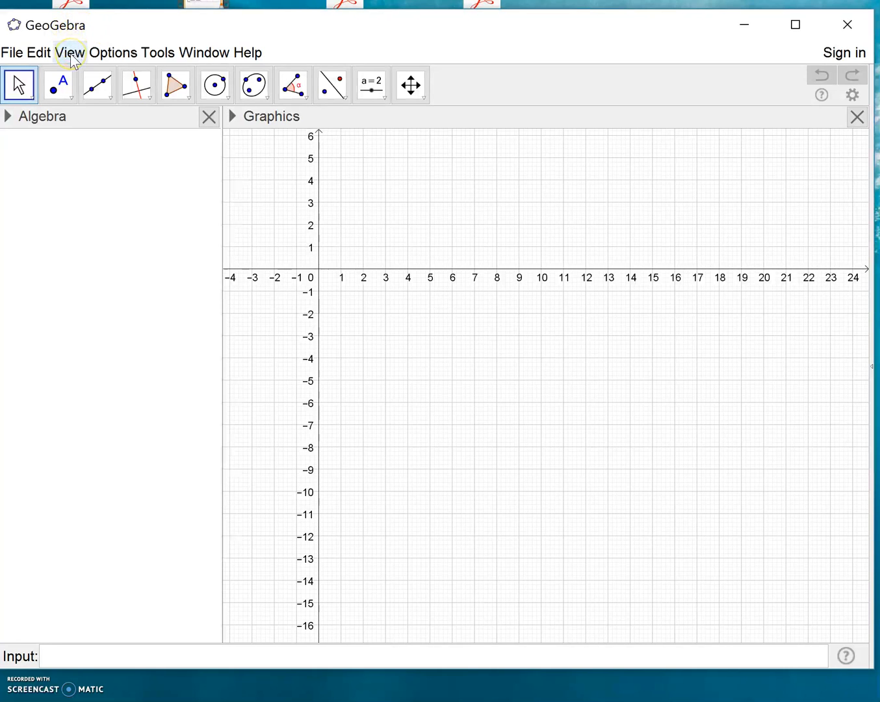
Show the Spreadsheet view from the View menu alongside the graphics view
click(71, 52)
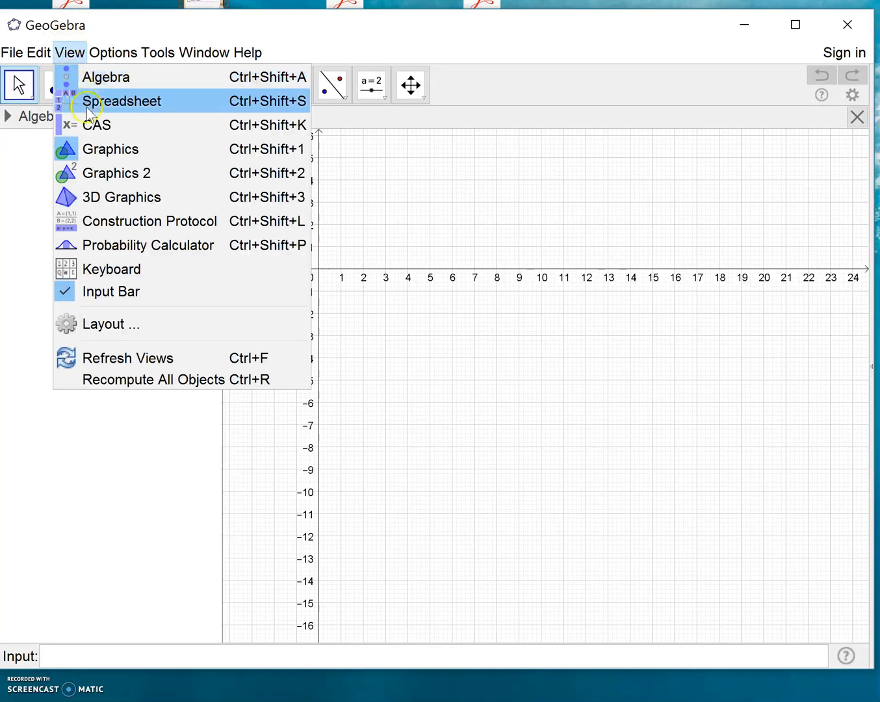
click(122, 102)
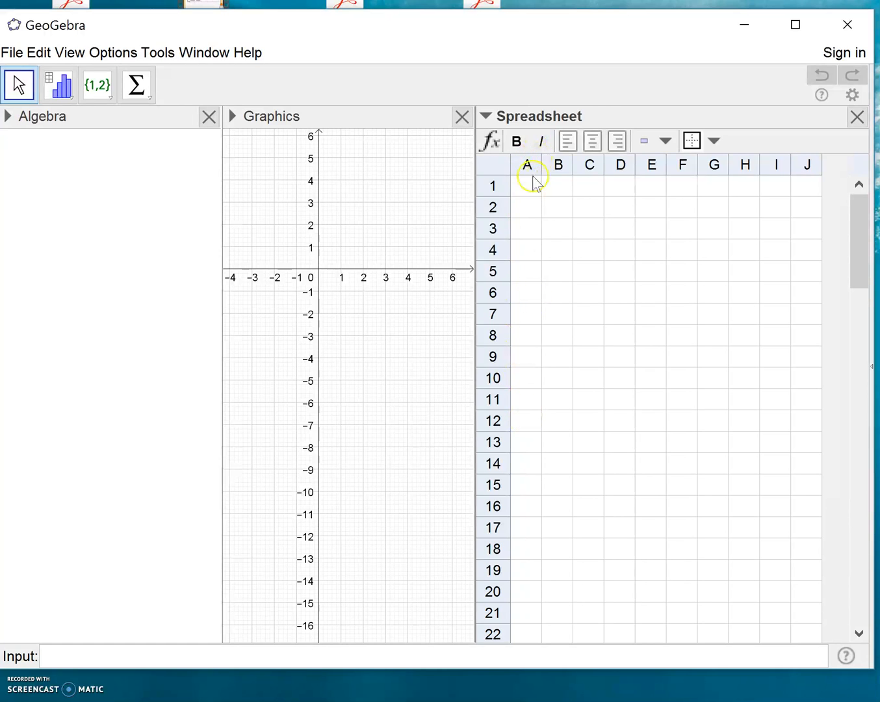
mouse_move(553, 272)
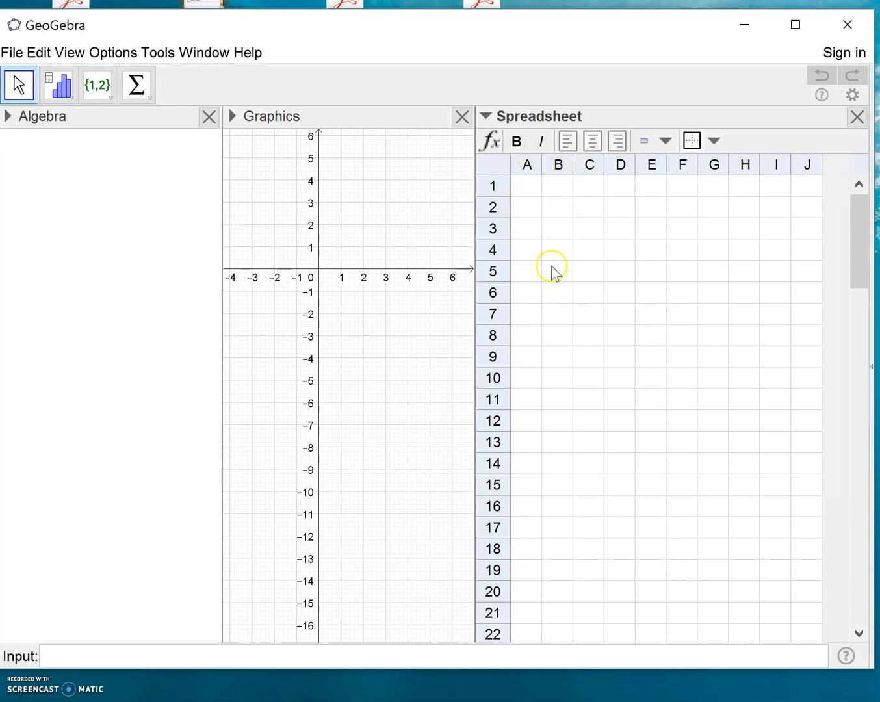
Enter x values 0–5 in column A and y values 2, 4, 5, 8, 9, 12 in column B
click(526, 186)
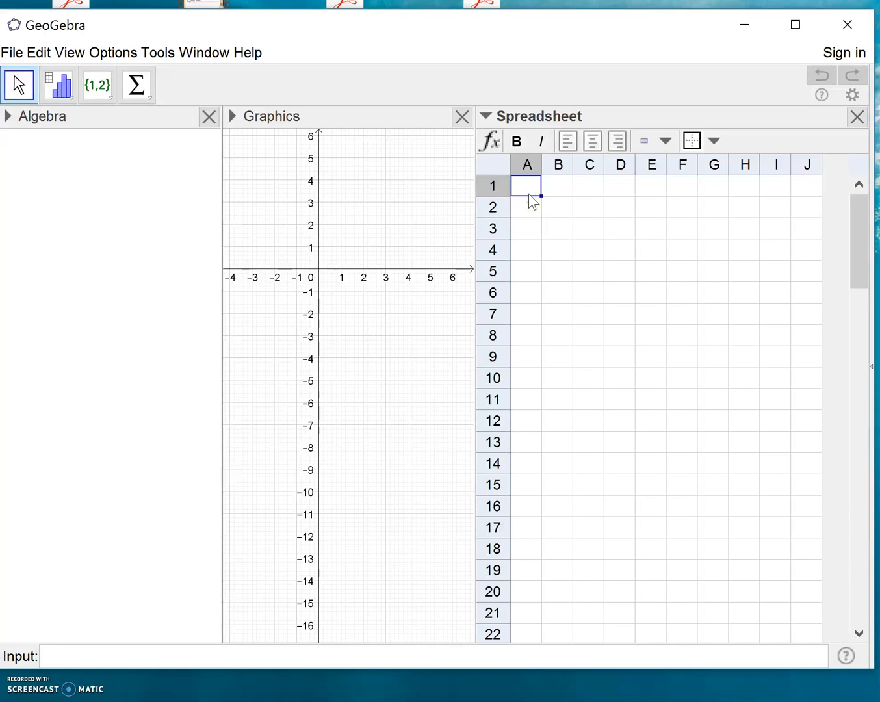
text(1)
click(558, 250)
text(8)
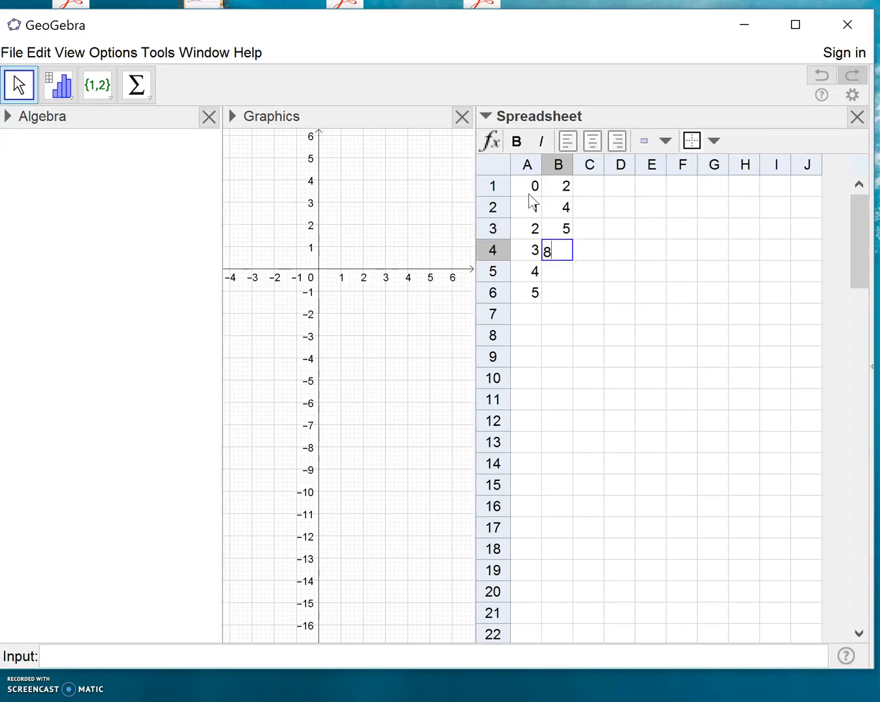
text(9)
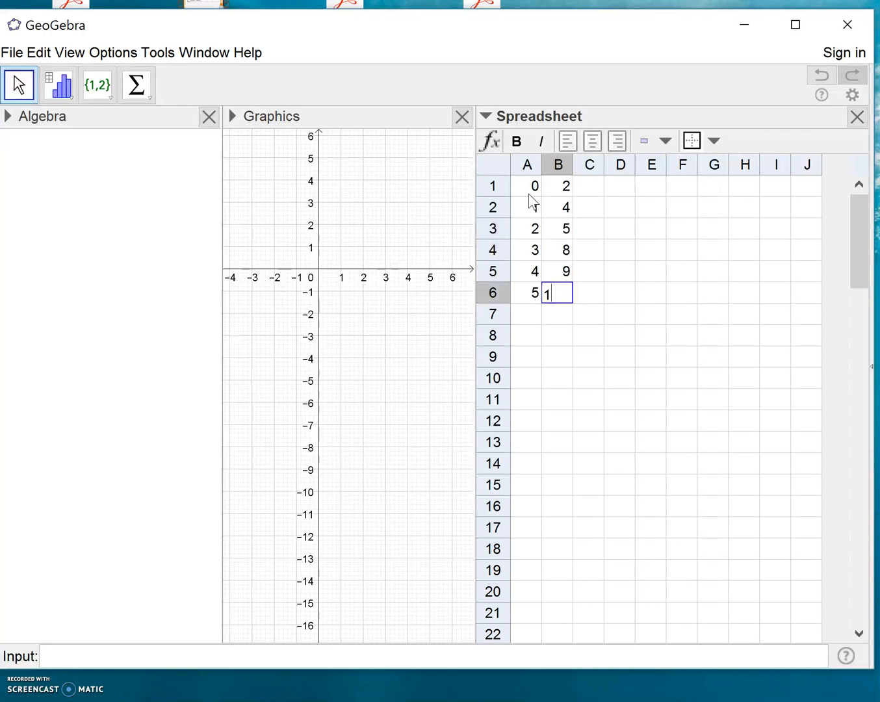
text(2)
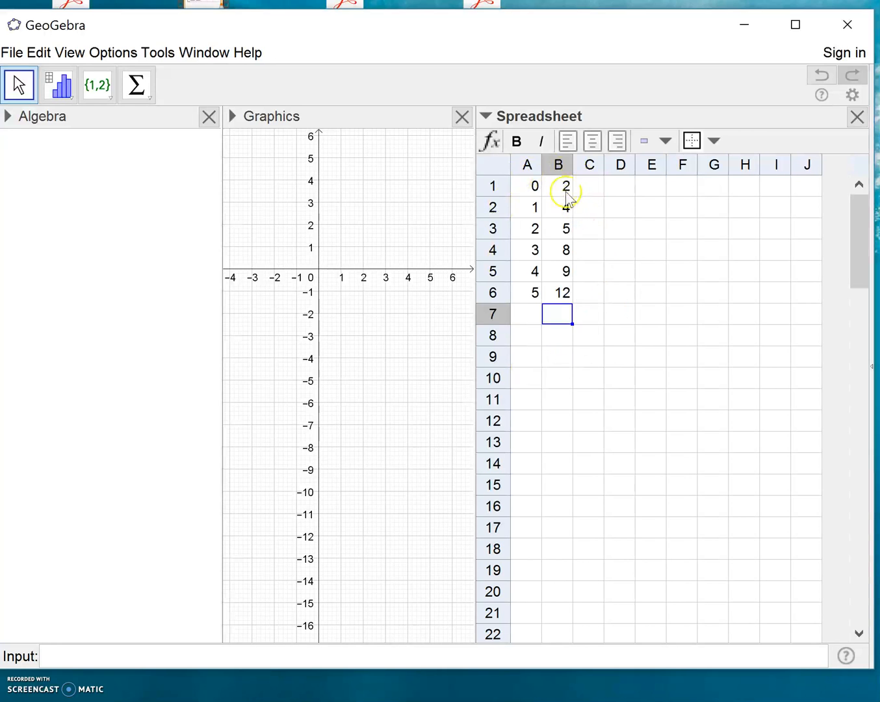
mouse_move(592, 299)
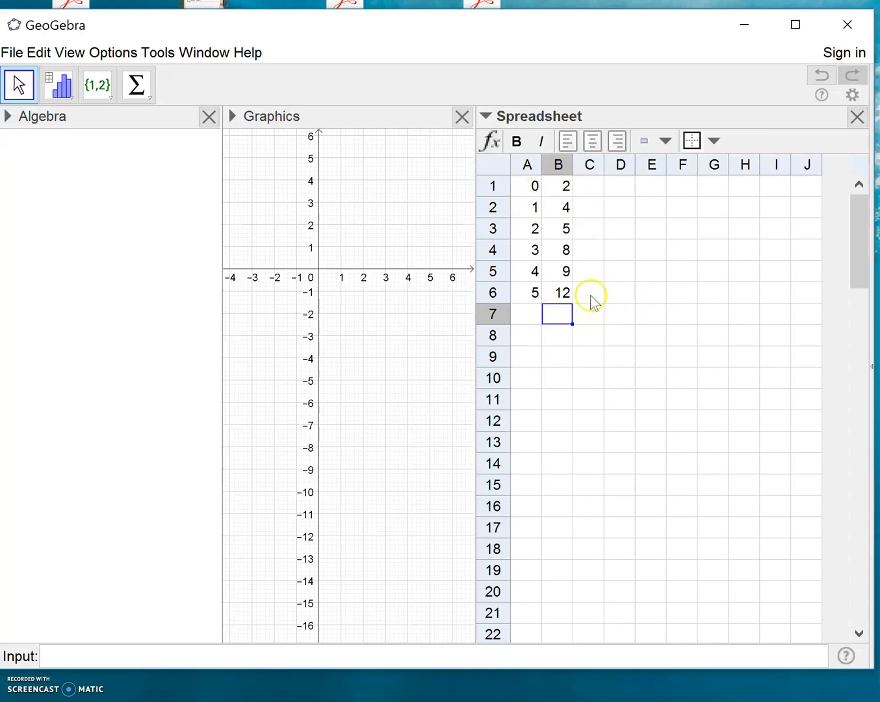
mouse_move(412, 185)
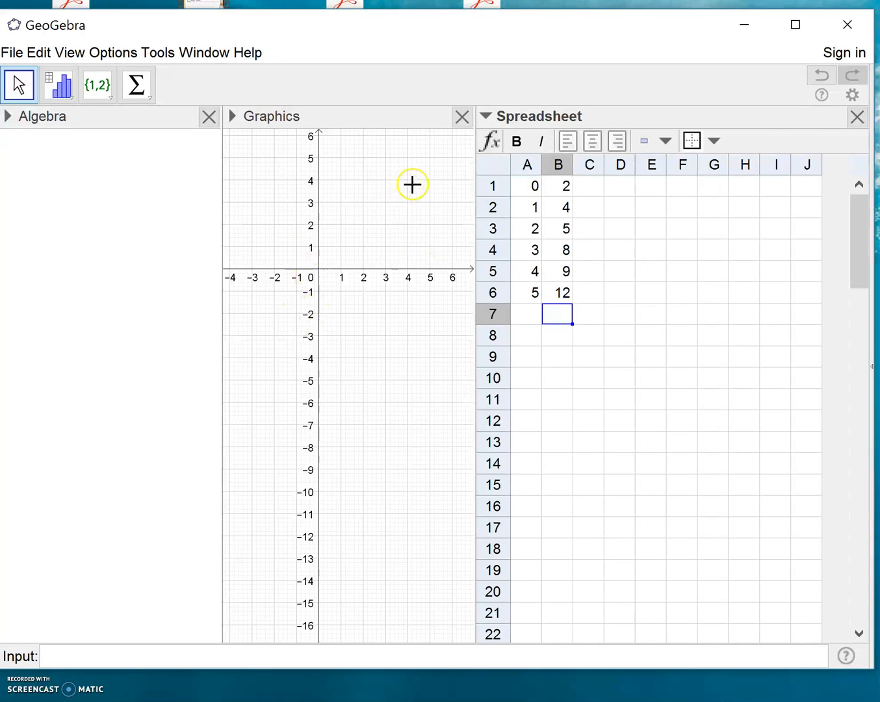
mouse_move(560, 299)
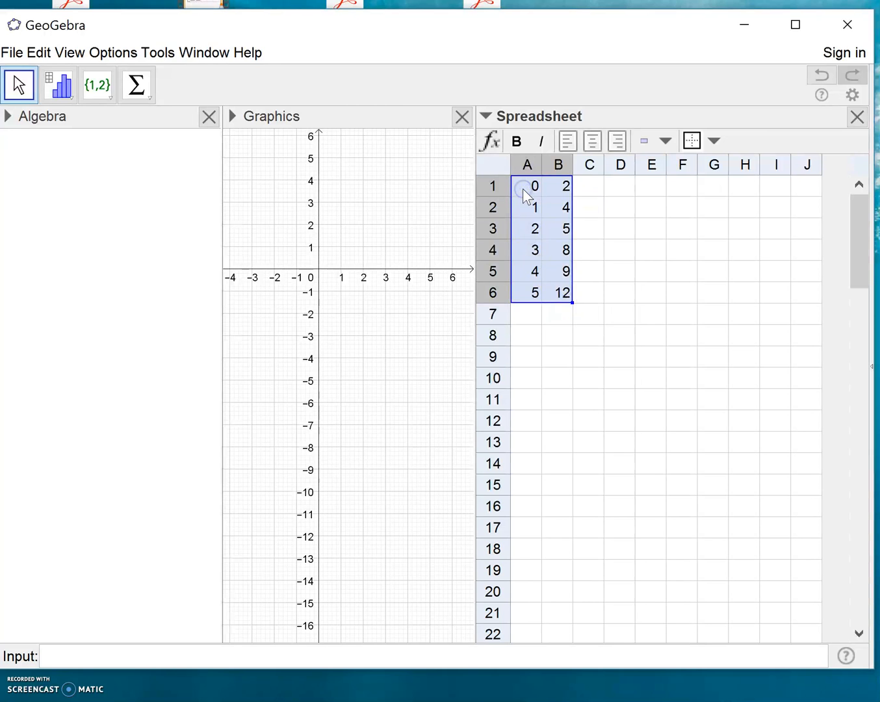
Create a list of points A–F (list1) from the selected range A1:B6
right_click(527, 190)
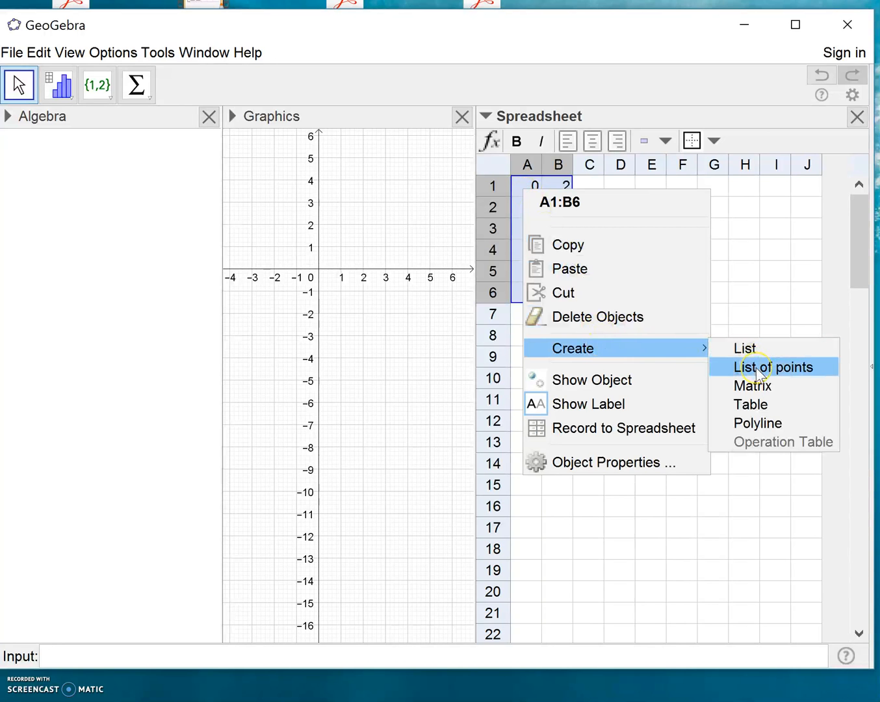
click(772, 367)
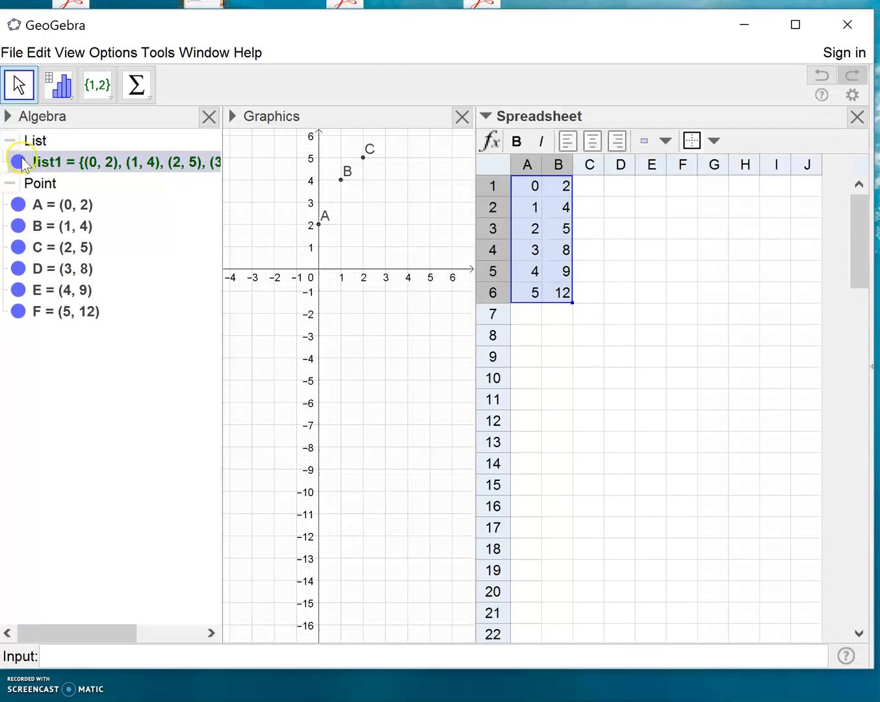
mouse_move(111, 188)
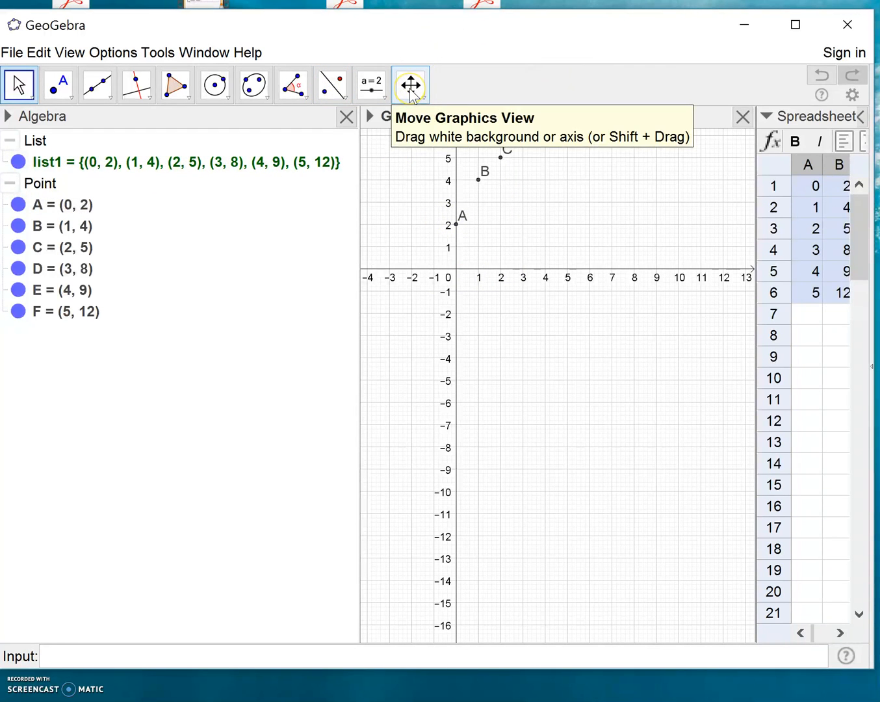
Pan and rescale the x-axis to about -1.5 to 7 so points A–F fill the graph
click(410, 86)
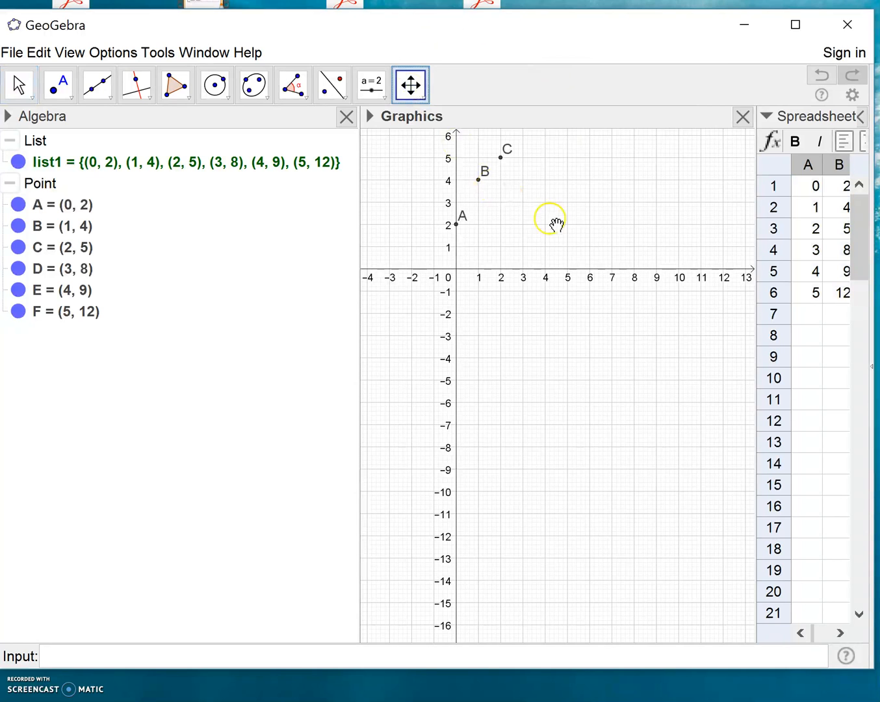
drag(551, 221, 517, 423)
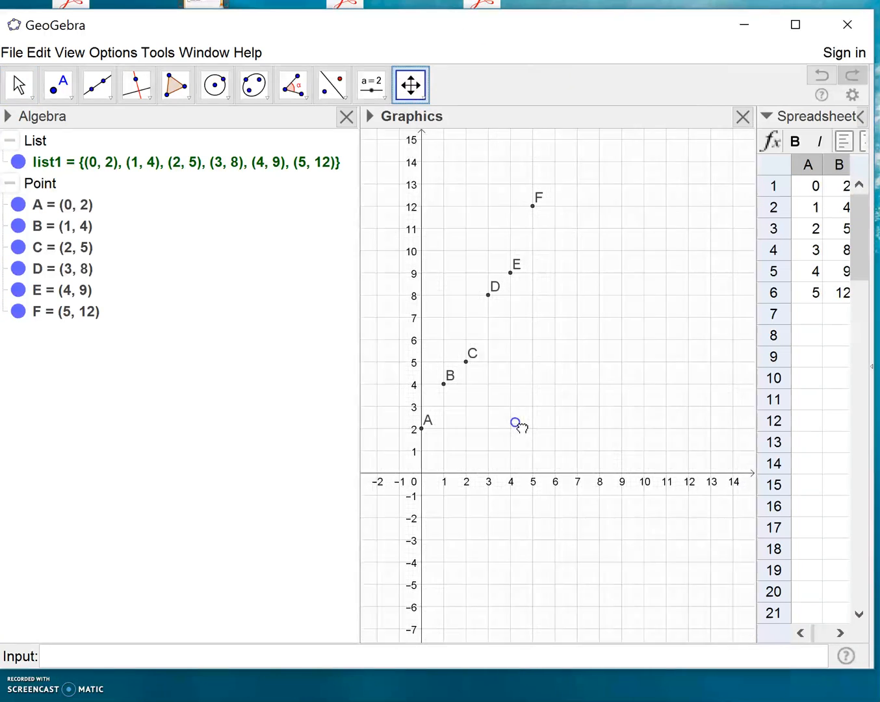
drag(513, 422, 416, 198)
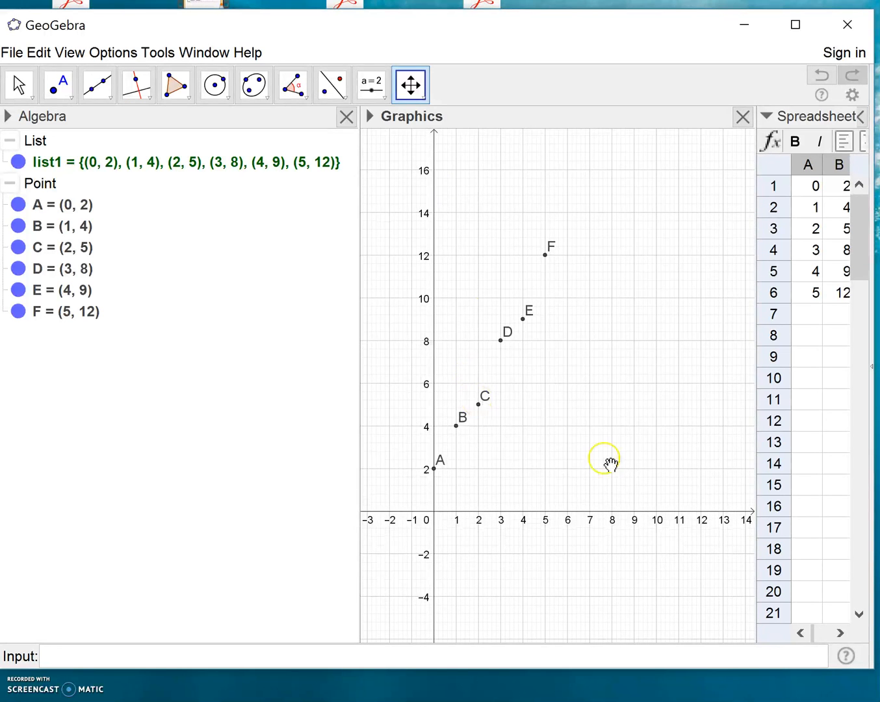
drag(608, 463, 535, 514)
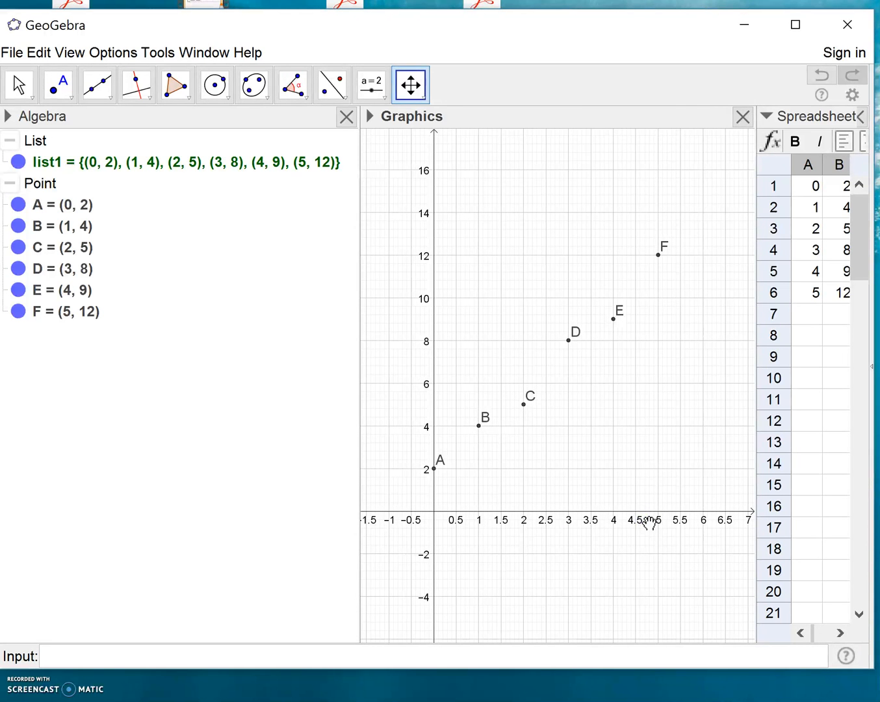
mouse_move(712, 195)
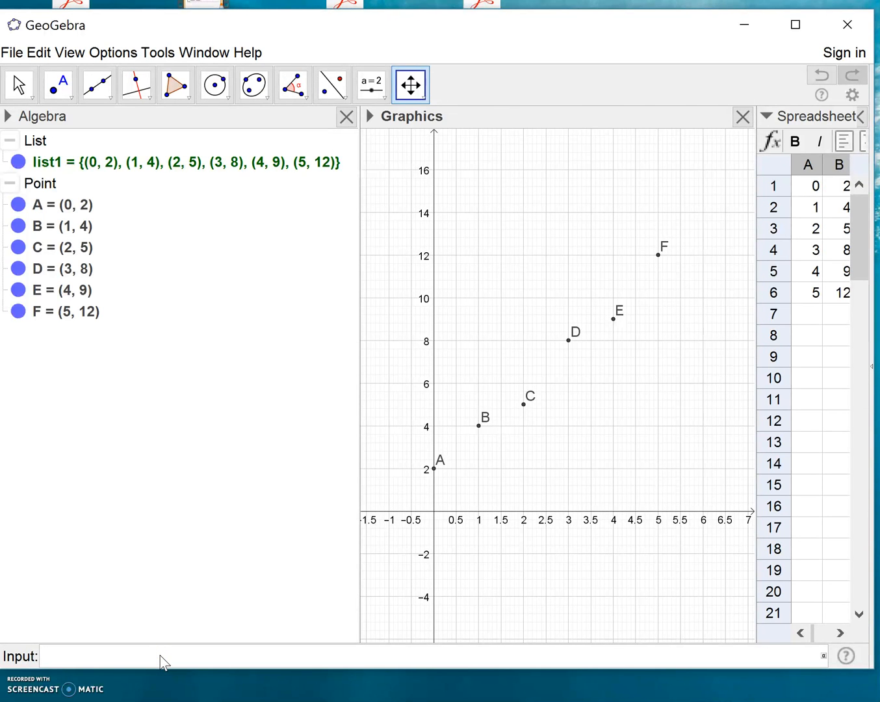
Fit a regression line with FitLine(list1), giving f: y = 1.94x + 1.81
text(fit)
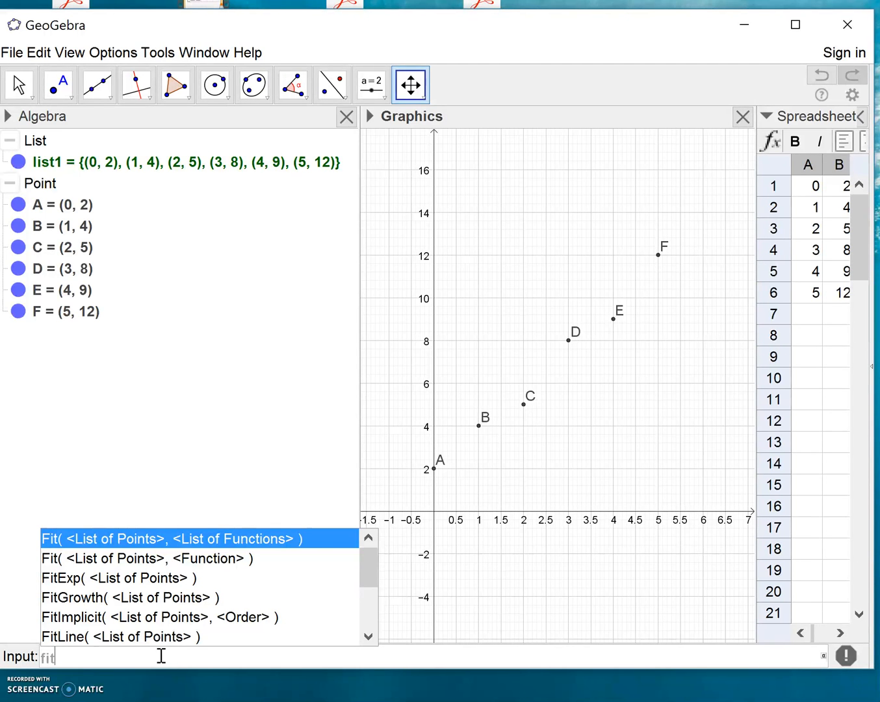
mouse_move(159, 616)
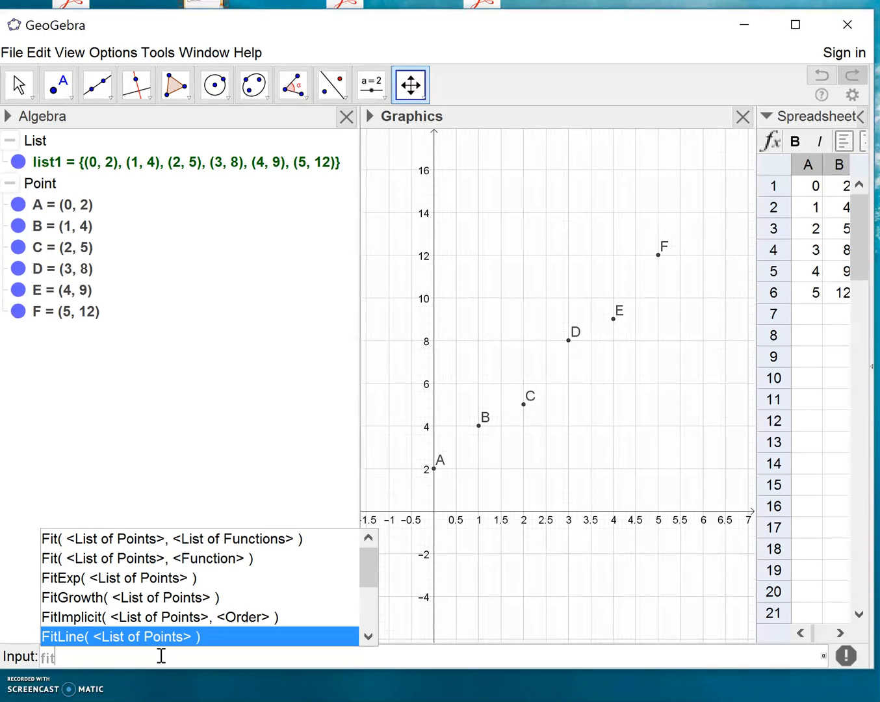
click(121, 637)
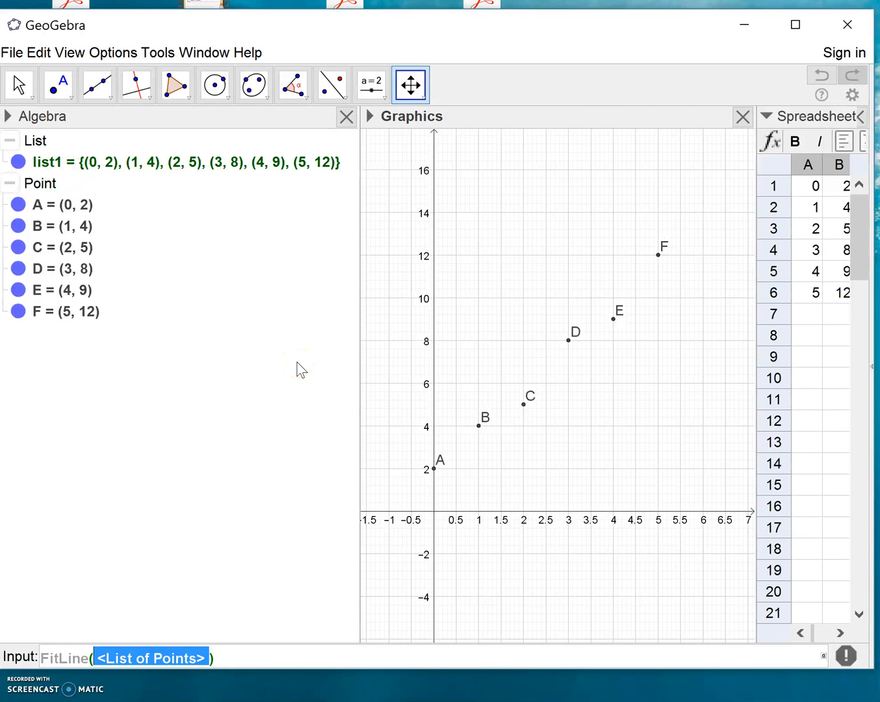
text(list1)
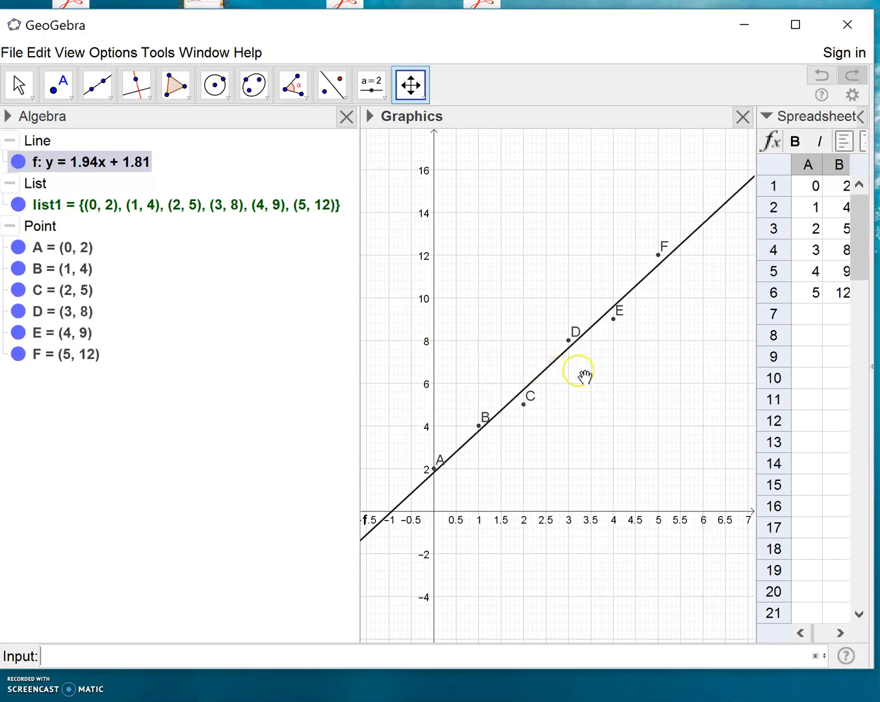
mouse_move(146, 141)
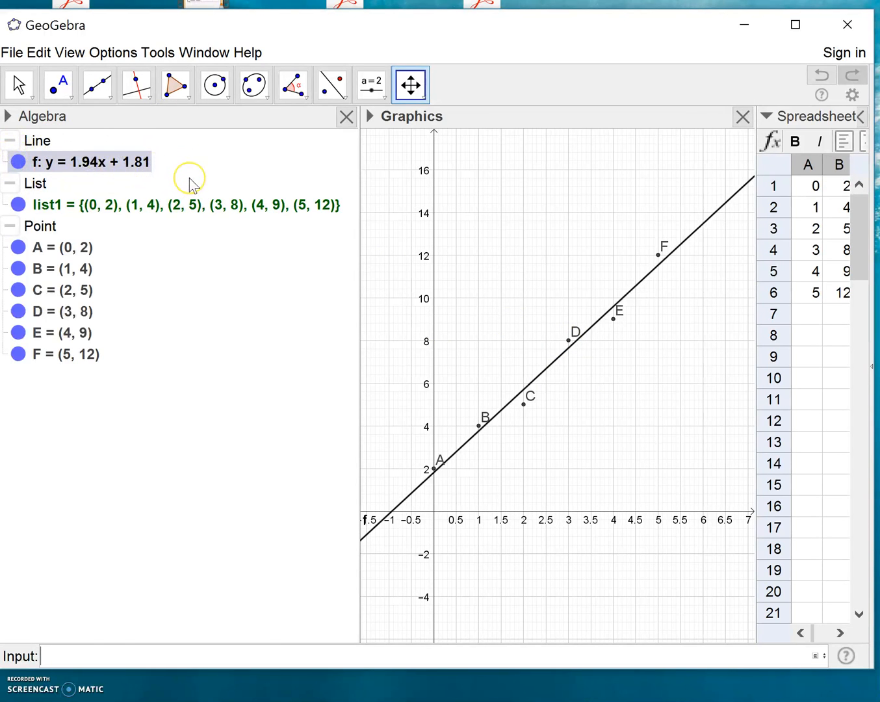
mouse_move(189, 180)
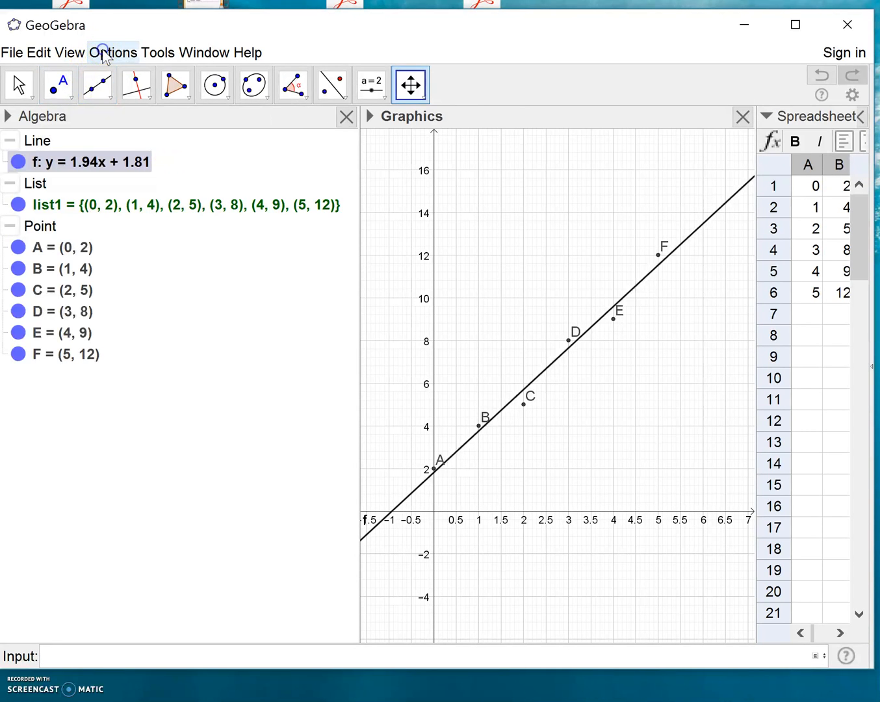
Set rounding to 5 decimal places so f reads y = 1.94286x + 1.80952
click(112, 52)
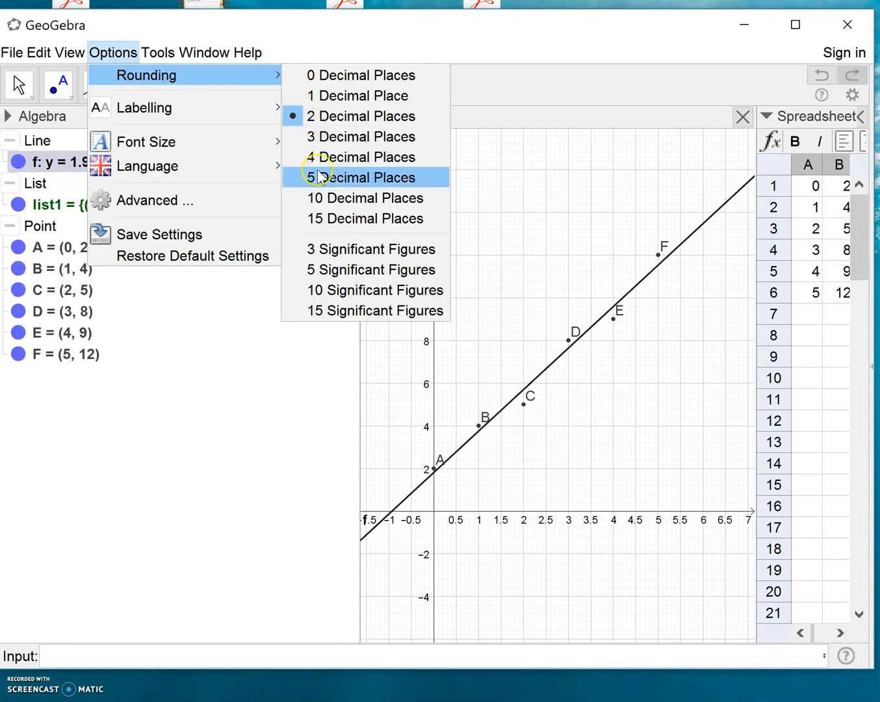
click(366, 176)
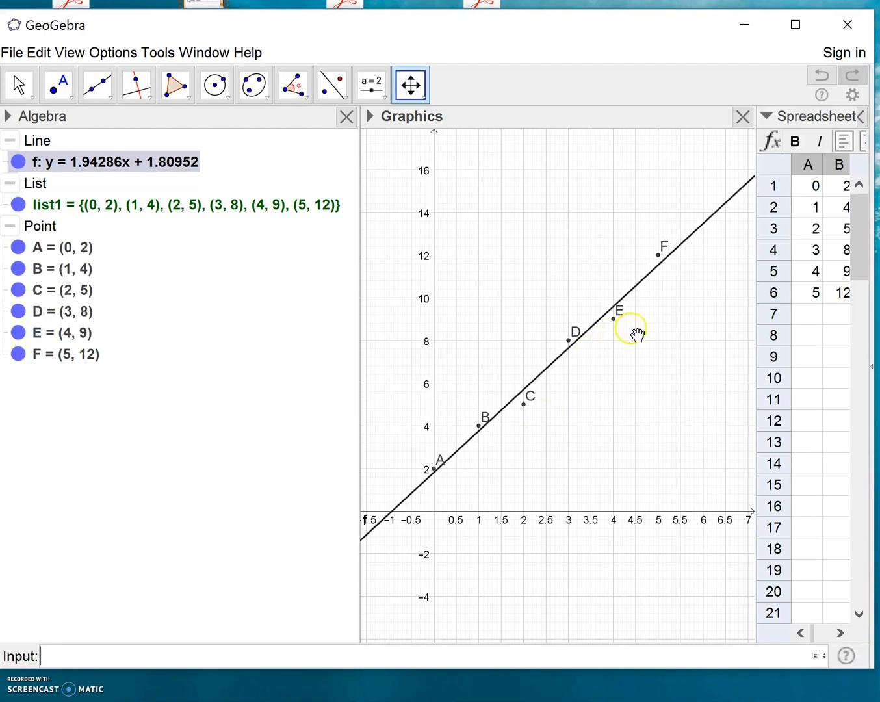
mouse_move(708, 214)
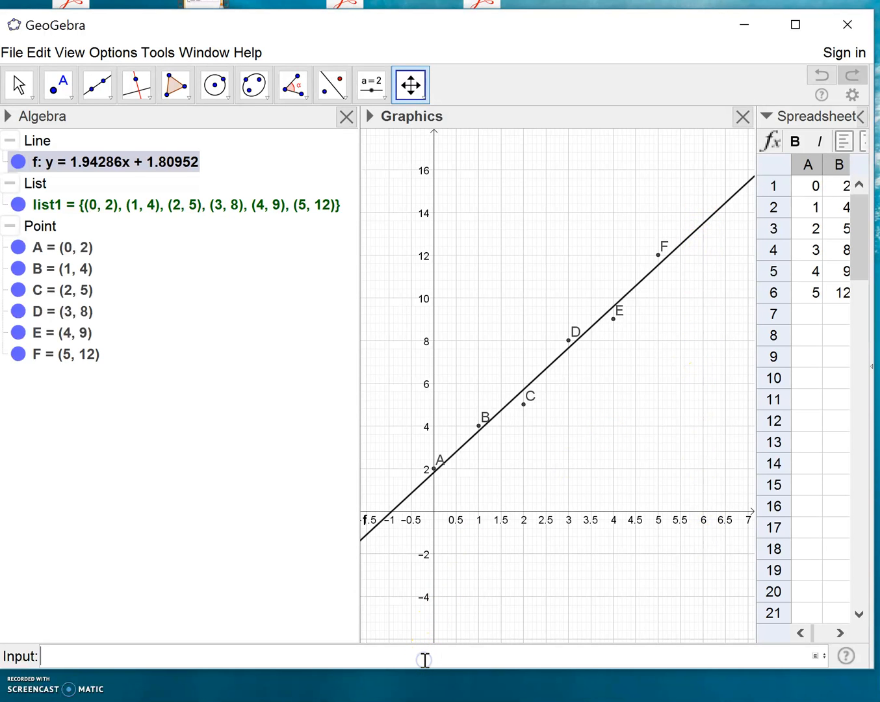
Evaluate f(6) in the Input bar, producing a = 13.46667
text(f)
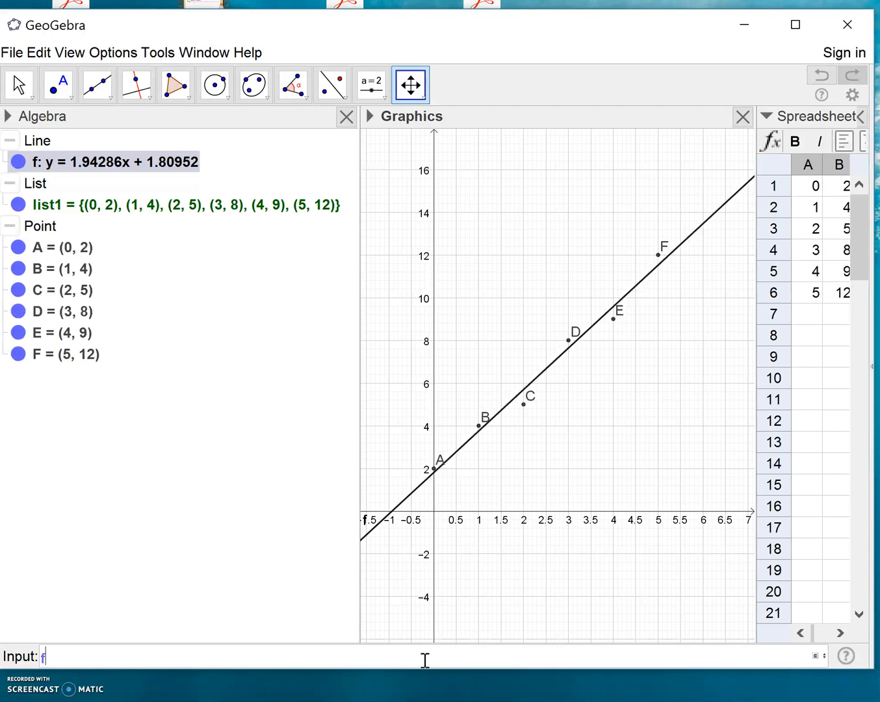
text((6))
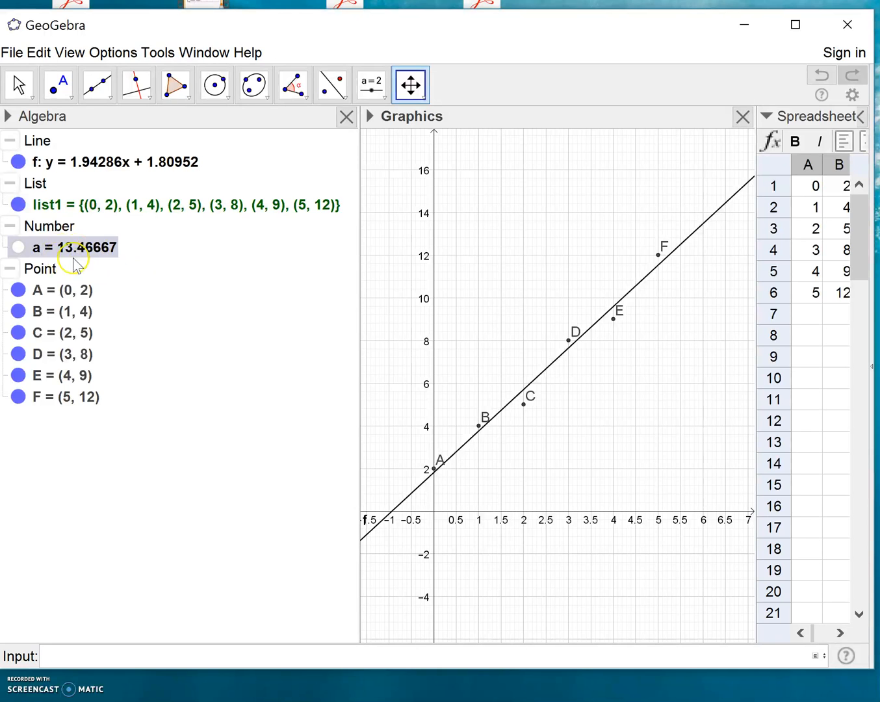
mouse_move(75, 254)
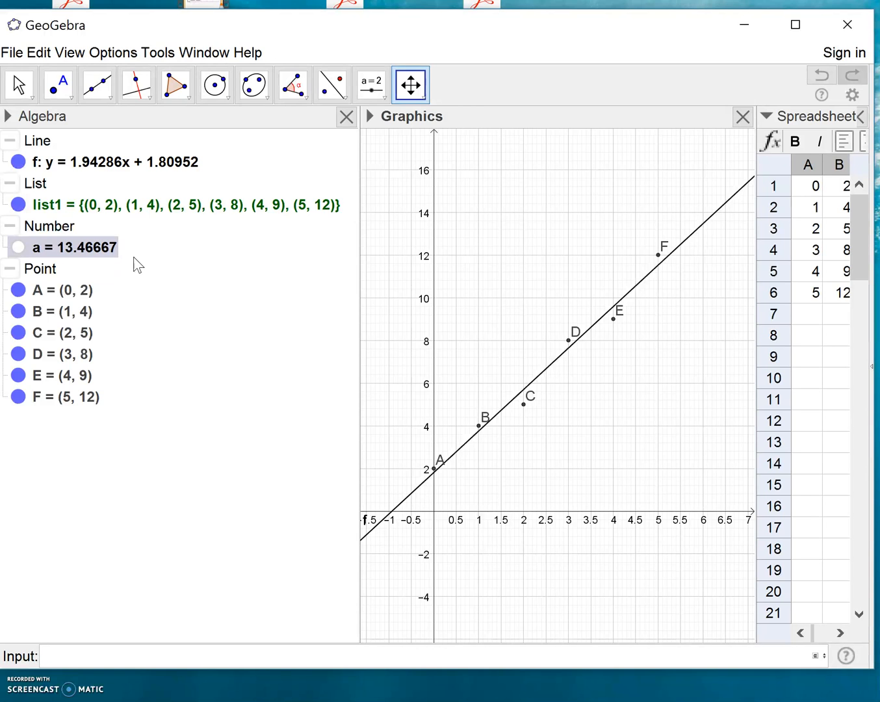
mouse_move(246, 488)
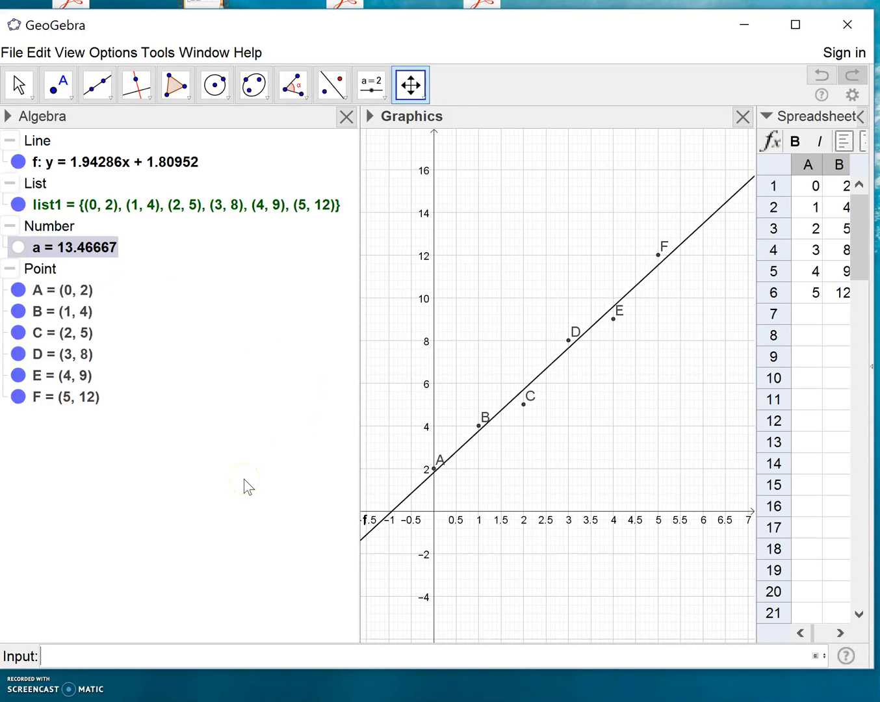